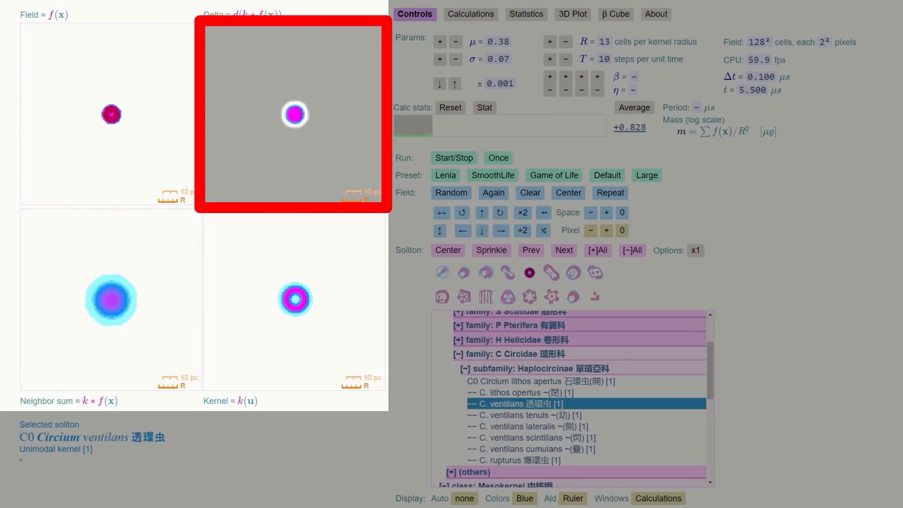
mouse_move(550, 272)
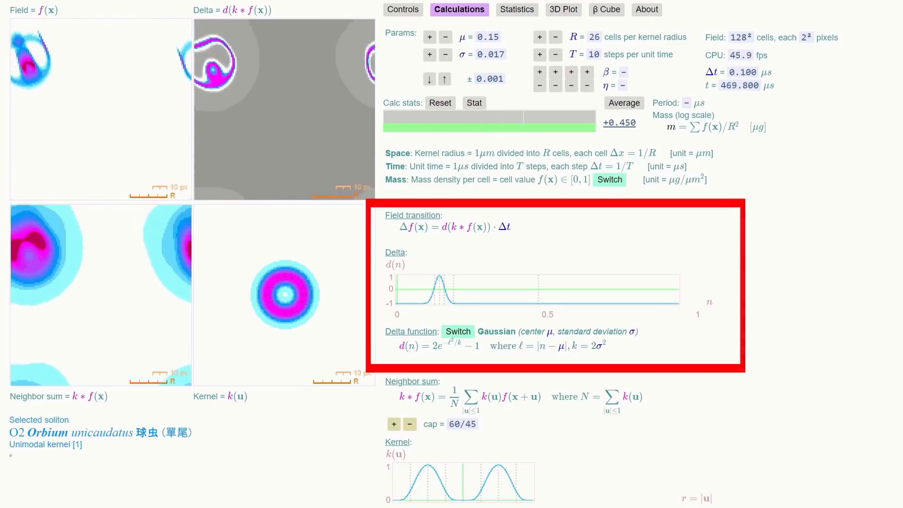
Try the polynomial delta function for Orbium, switch back to Gaussian, and bring up its statistics.
click(458, 331)
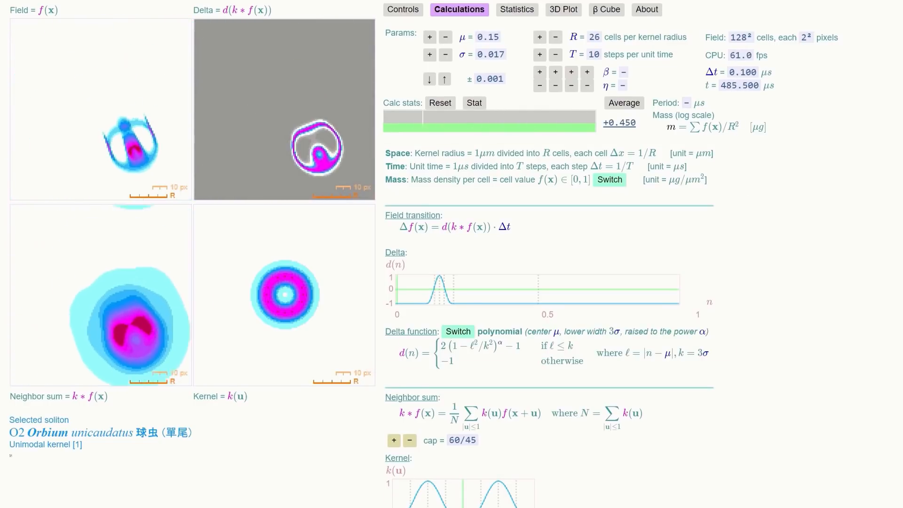
click(458, 332)
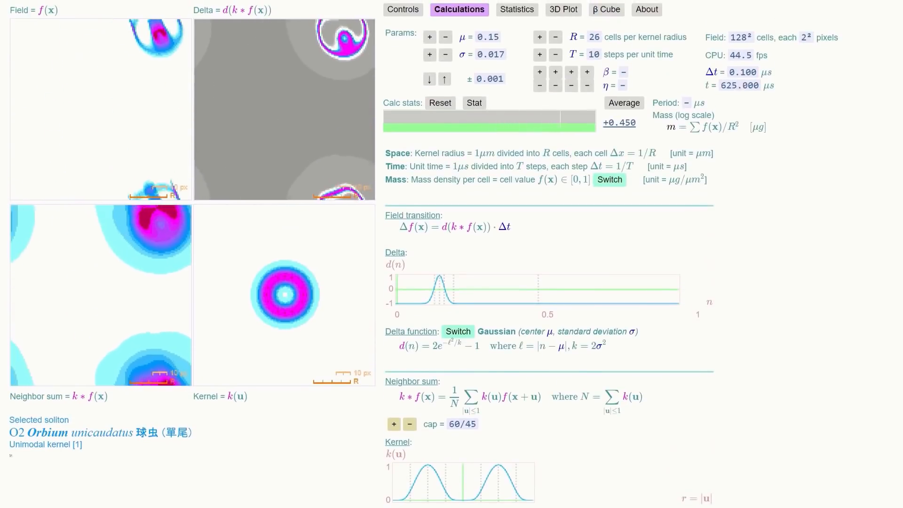
click(516, 9)
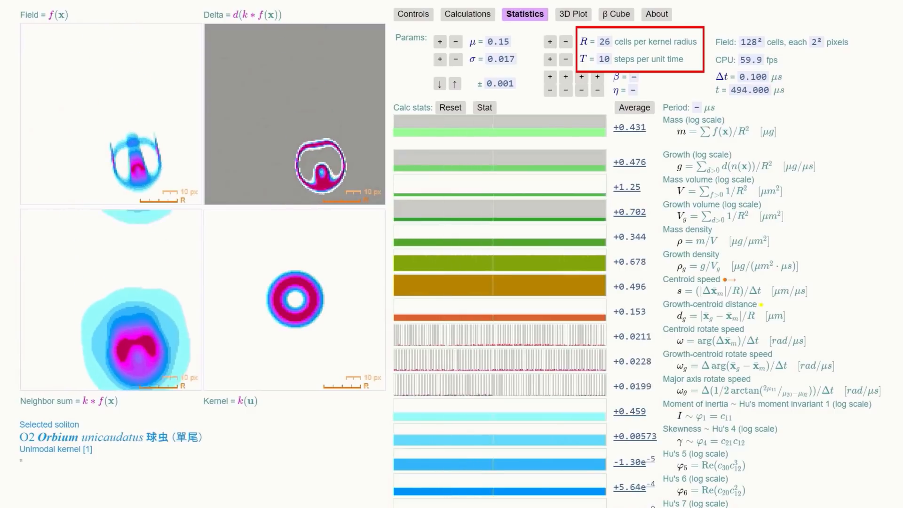
View the Orbium's mass, growth and speed graphs in Statistics.
click(570, 14)
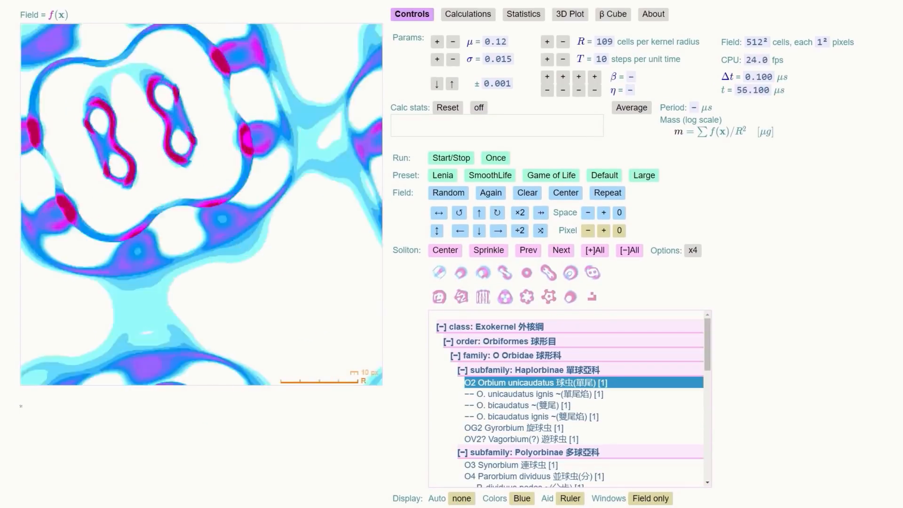
Run Orbium on the Large 512² preset with only the field window shown.
click(650, 499)
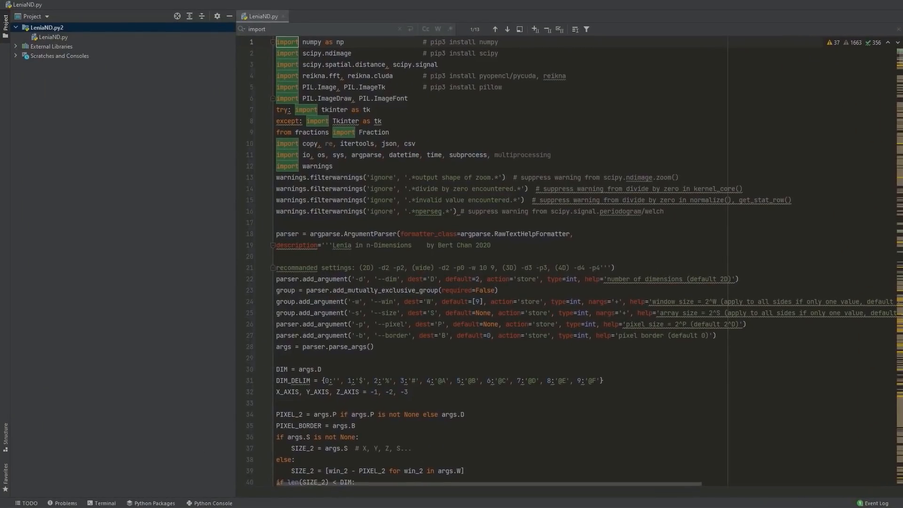
Scroll through LeniaND.py's argument parser definitions below the imports.
scroll(down, 3)
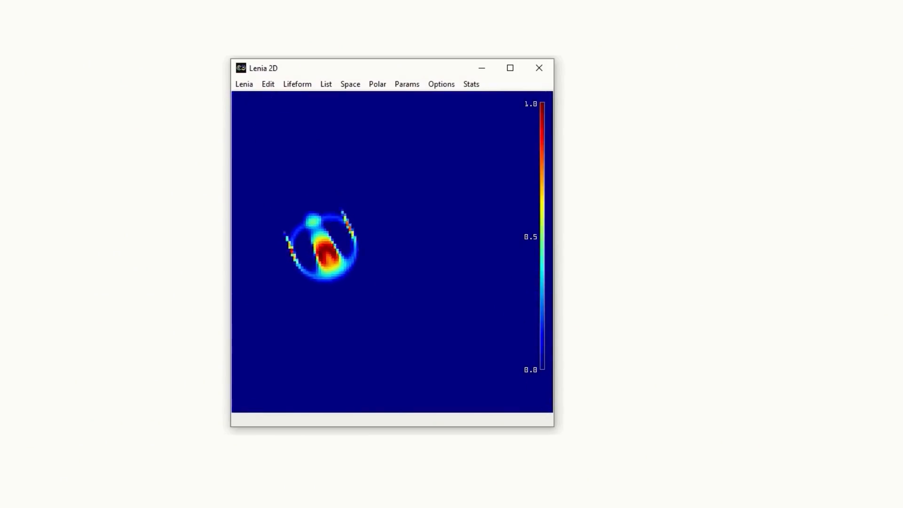
Load Gyropteron serratus turbulentus (2PG1t) from family P Pterifera in the List menu.
click(326, 84)
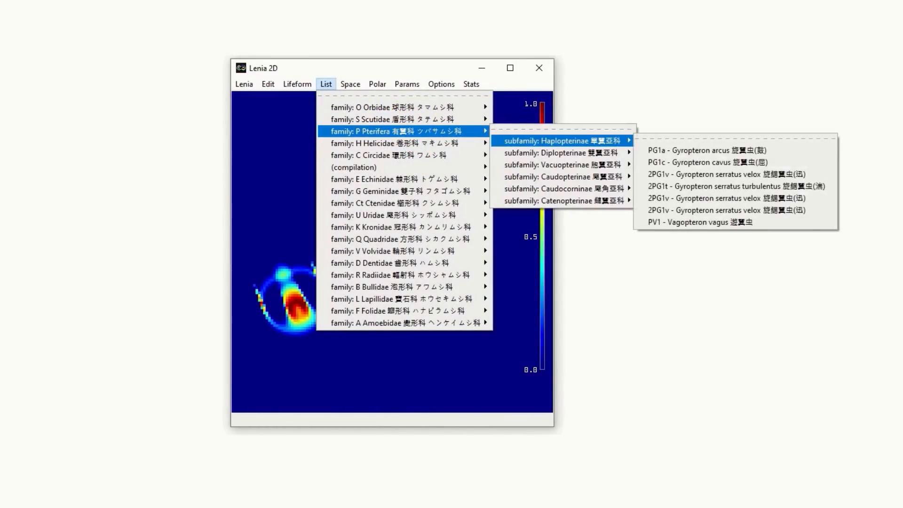
mouse_move(732, 186)
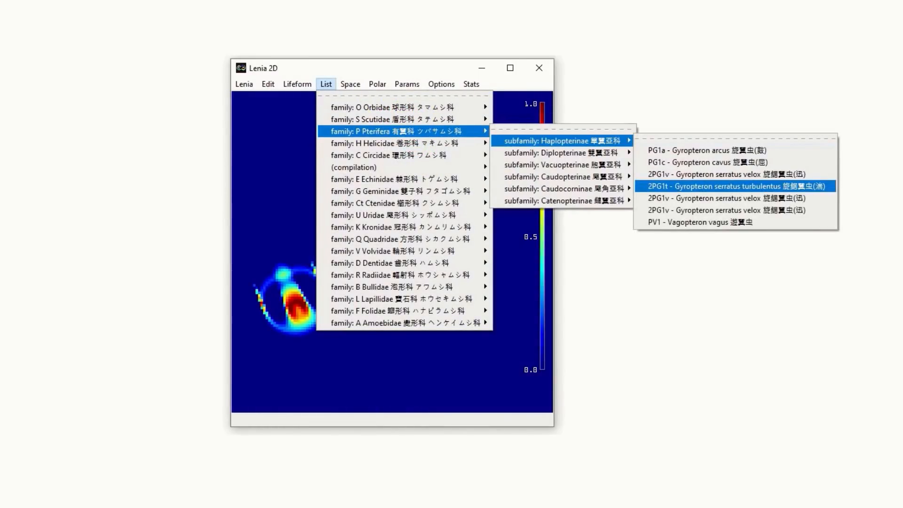
click(732, 185)
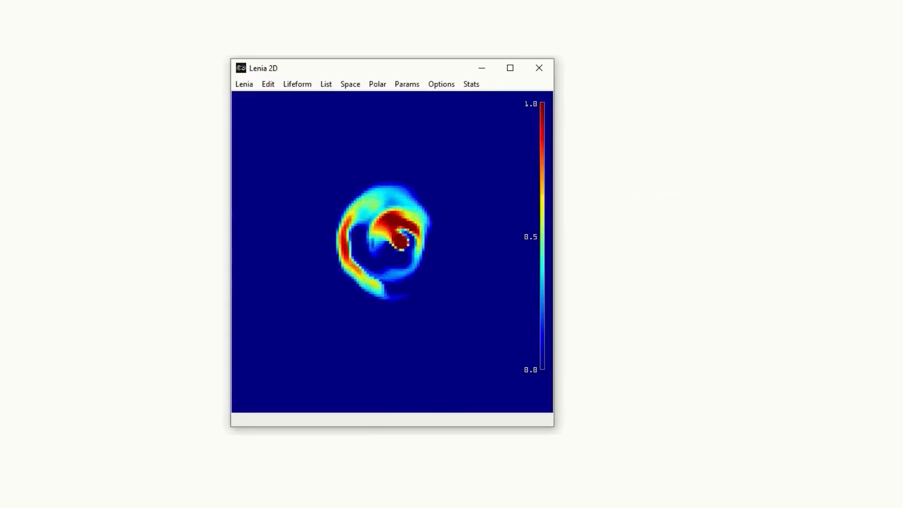
Explore the Polar, Lifeform and List menus for other creatures and placement options.
click(376, 84)
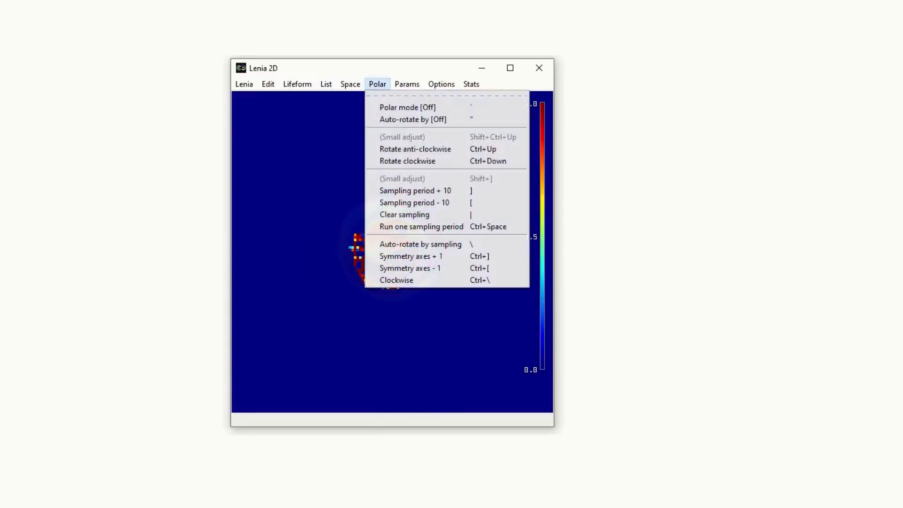
click(406, 84)
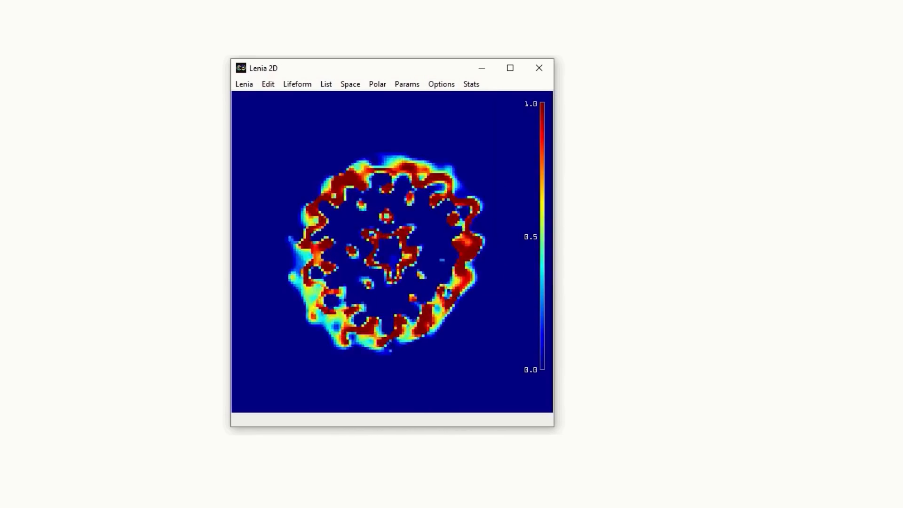
click(297, 83)
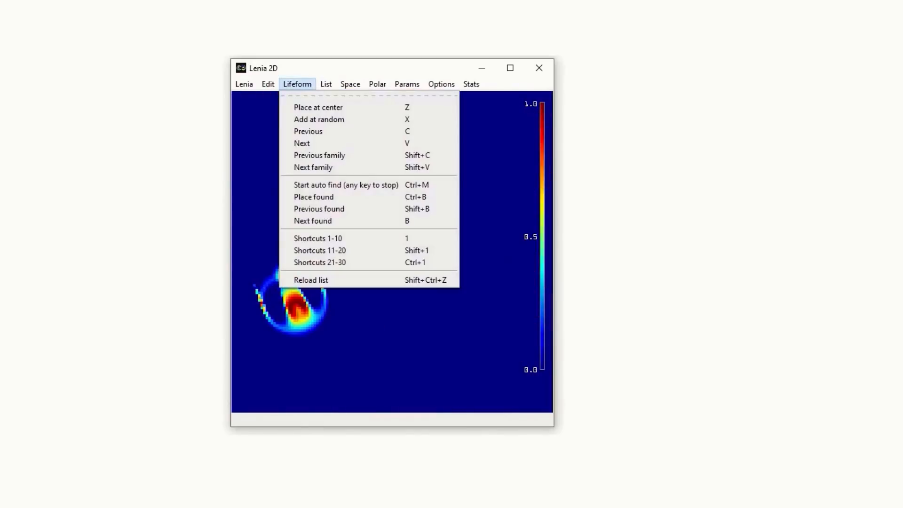
click(326, 84)
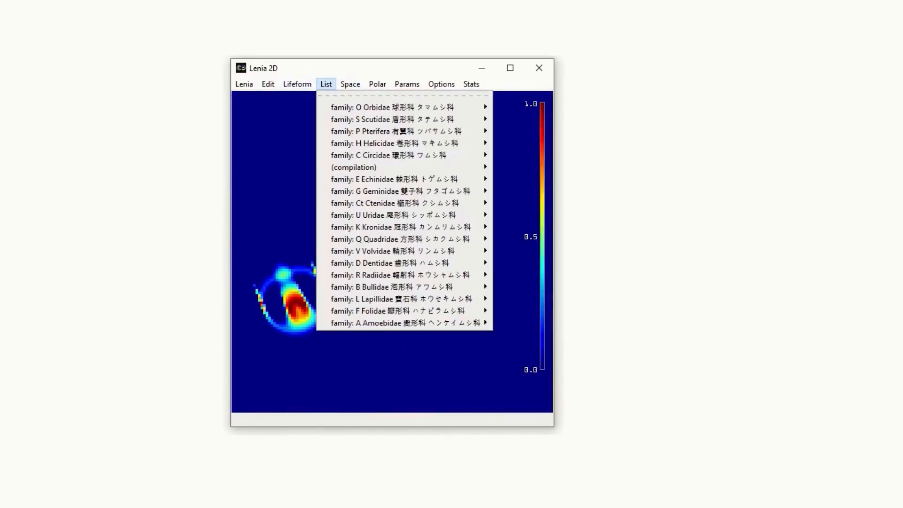
mouse_move(404, 131)
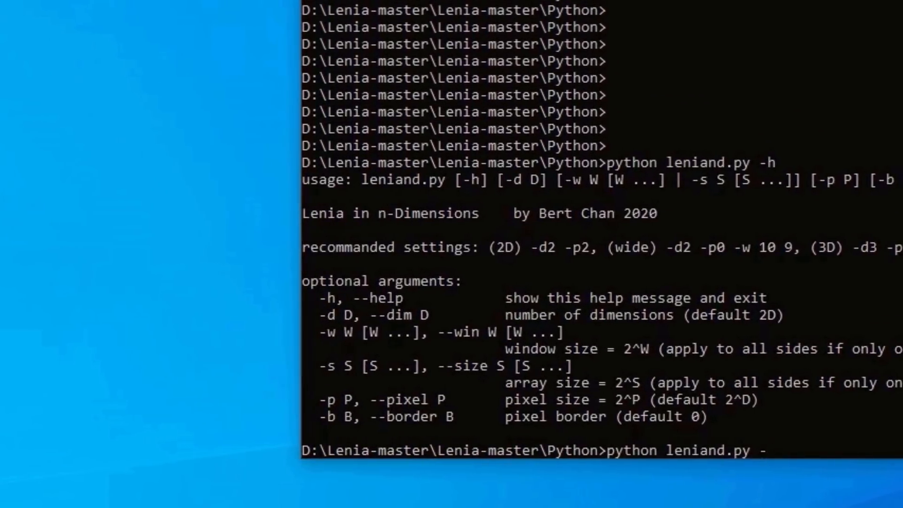
Run leniand.py in 2D with -d2 -p2 and window size -w 10 9.
text(d2 -)
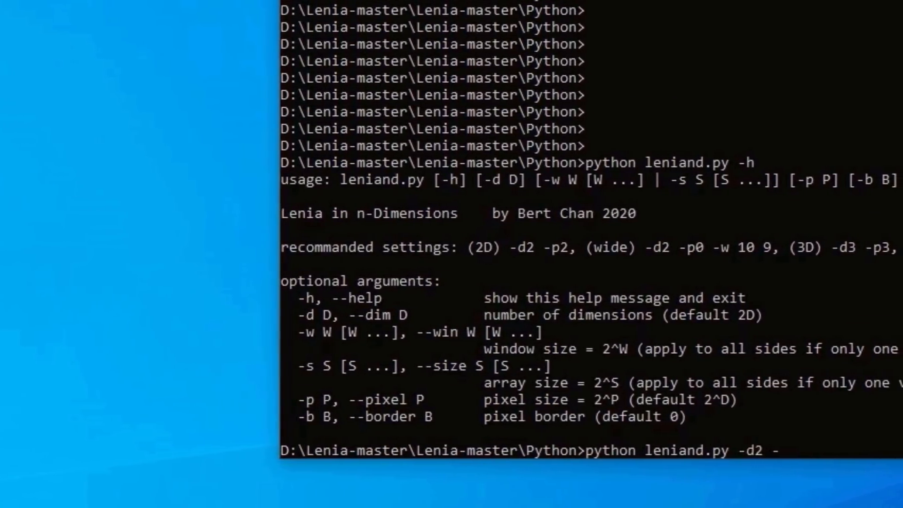
text(p2 -w)
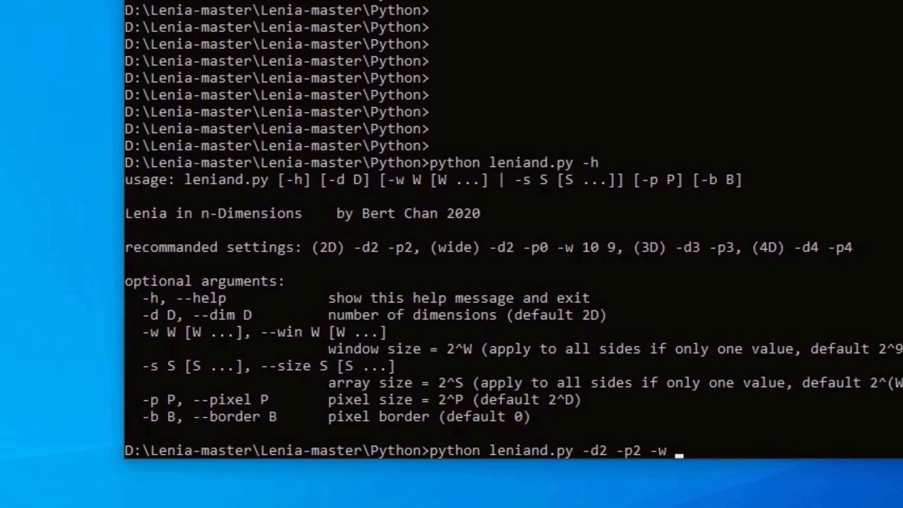
text(10 9)
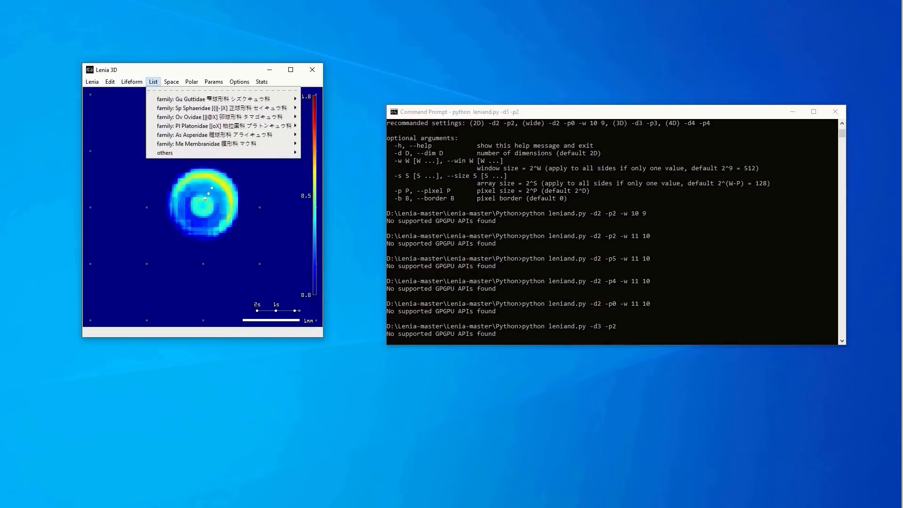
mouse_move(224, 107)
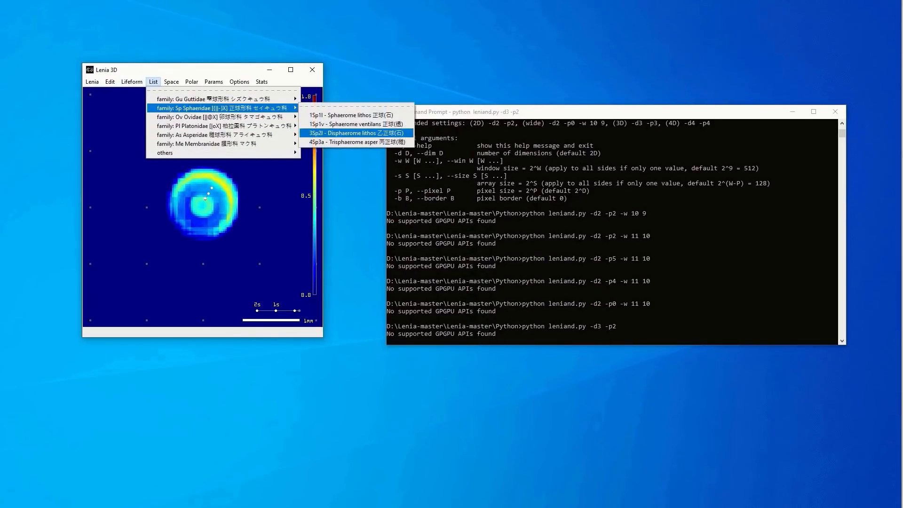
Load 3Sp2l Disphaerome lithos from family Sp Sphaeridae, then browse the families again.
click(355, 132)
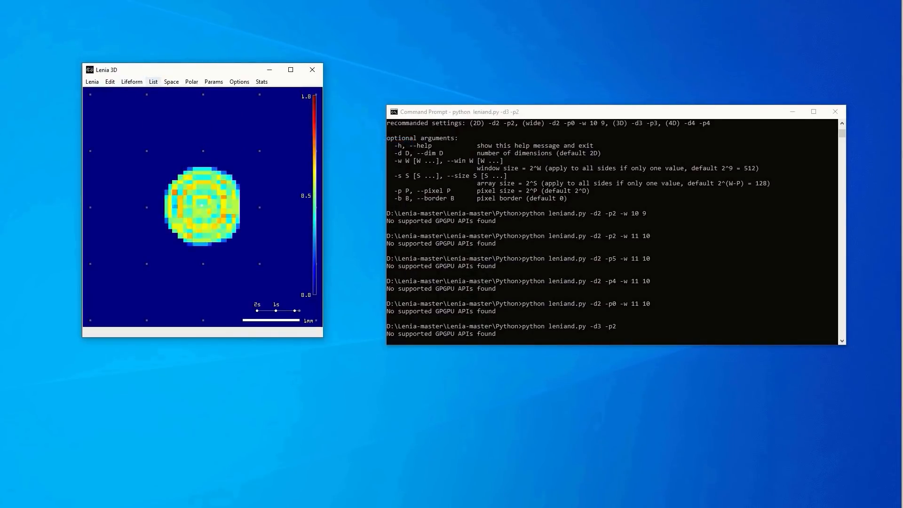
click(153, 80)
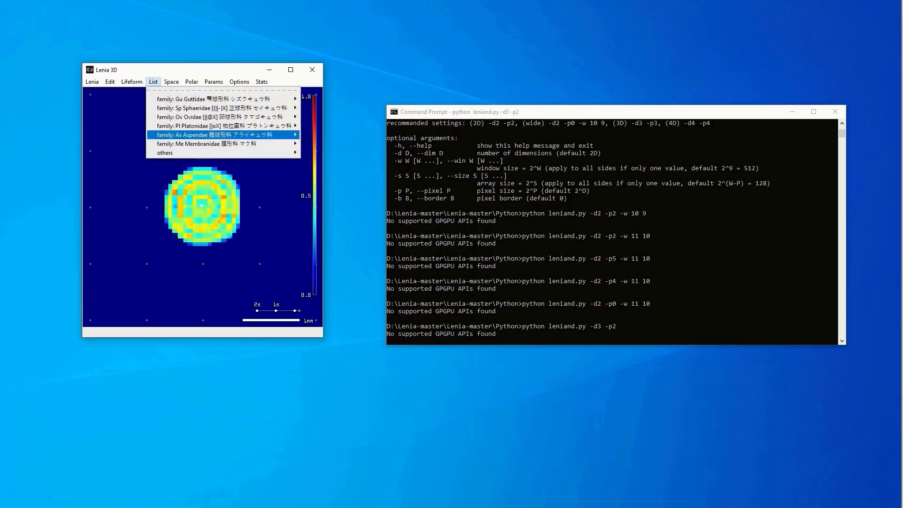